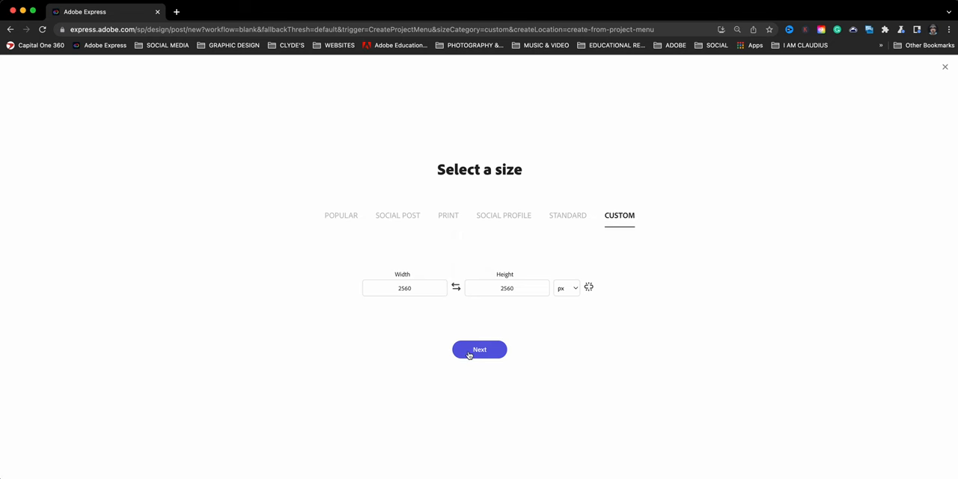
- Create a 2560 × 2560 px custom design and rename the project 'Cropped Image'
click(479, 349)
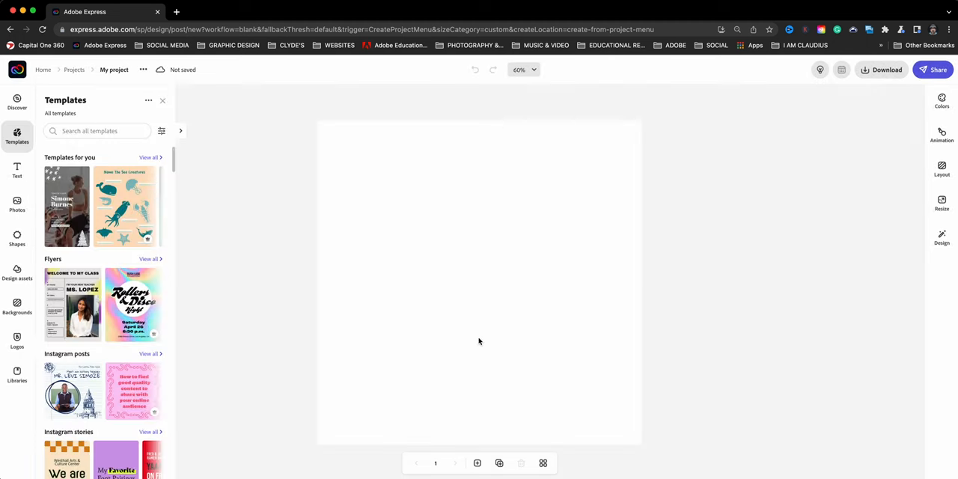
click(114, 69)
text(Cropped)
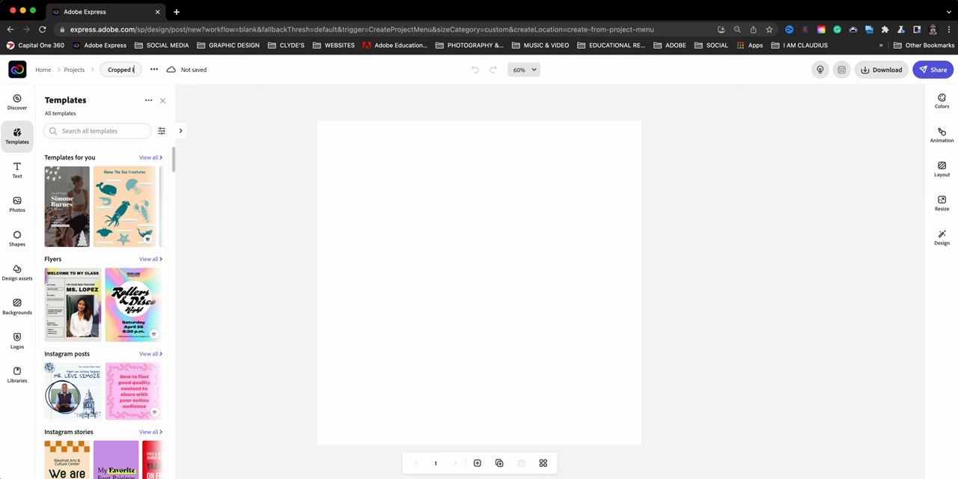
click(127, 68)
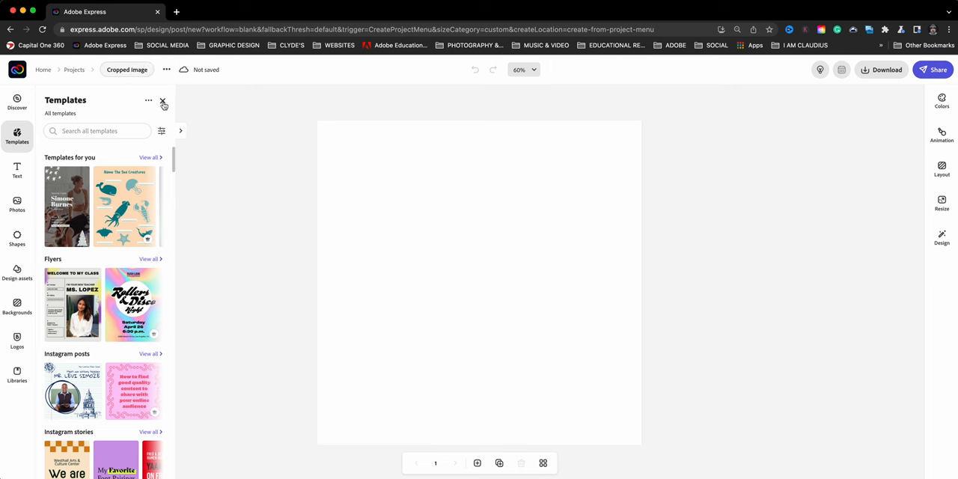
- Close the Templates panel and set the page background colour to dark teal
click(163, 104)
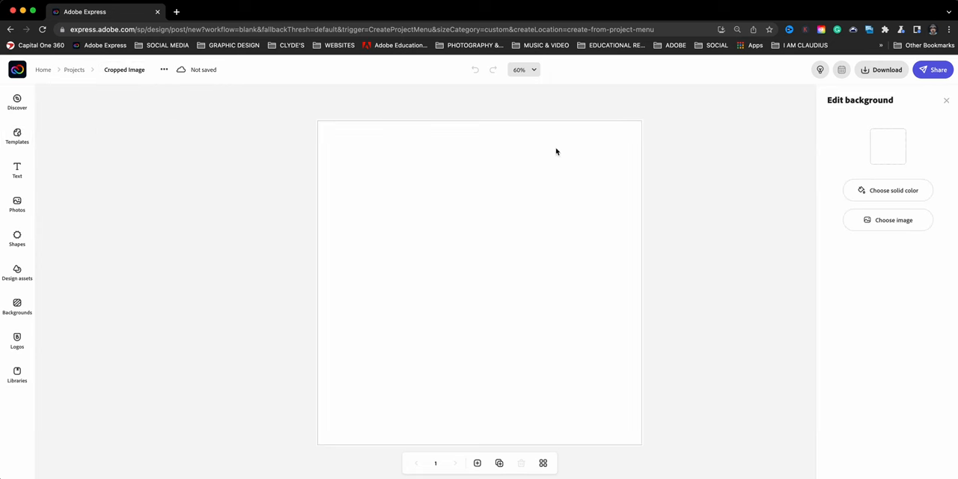
mouse_move(871, 157)
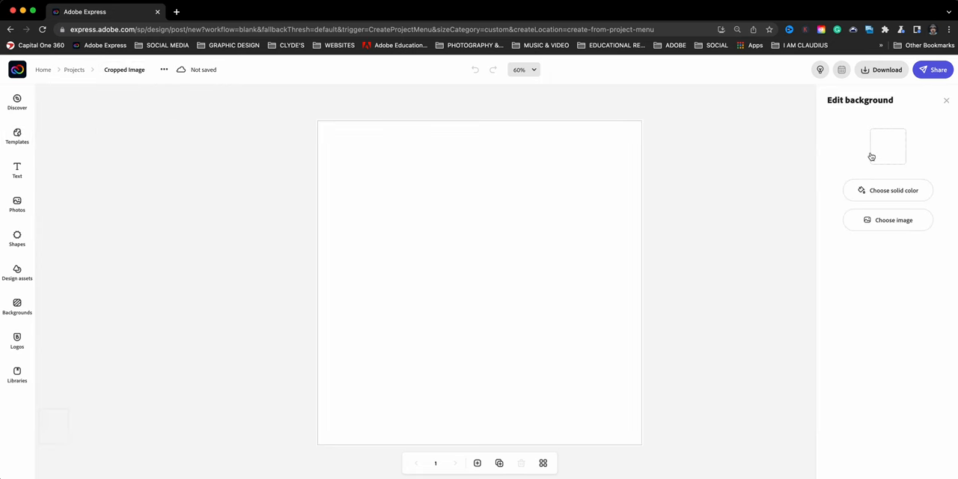
click(893, 190)
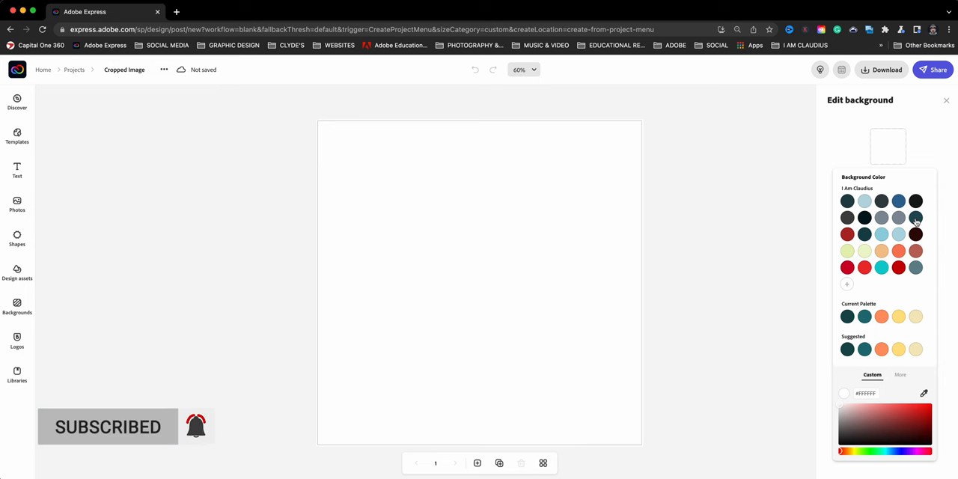
click(916, 218)
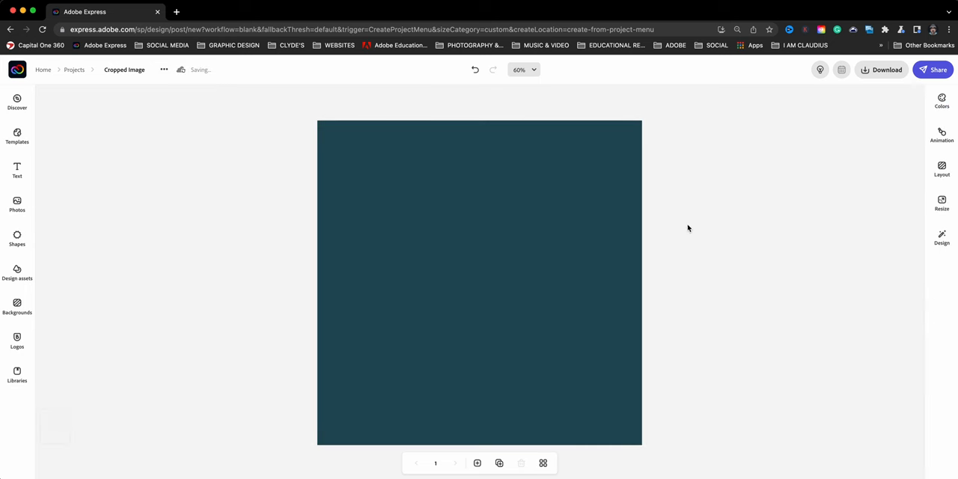
mouse_move(182, 189)
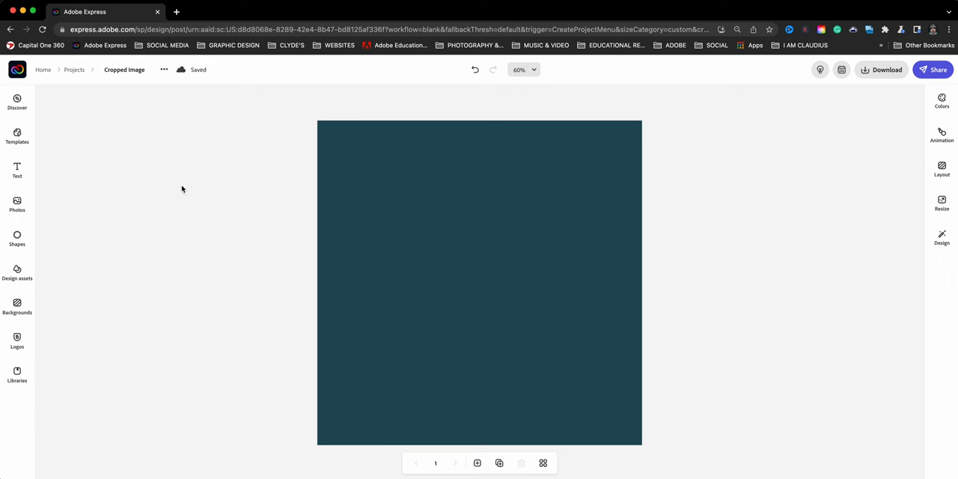
- Add the photo of the man in a cap and glasses from Photos
click(16, 203)
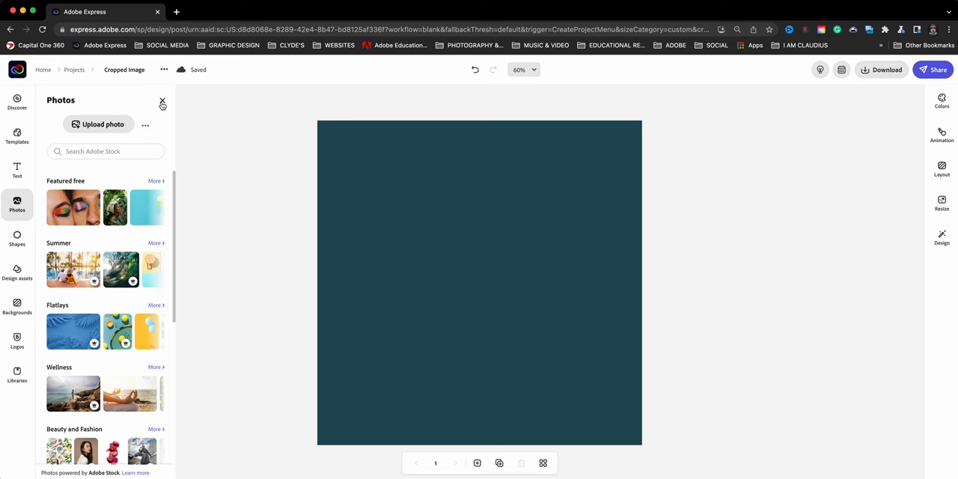
click(163, 103)
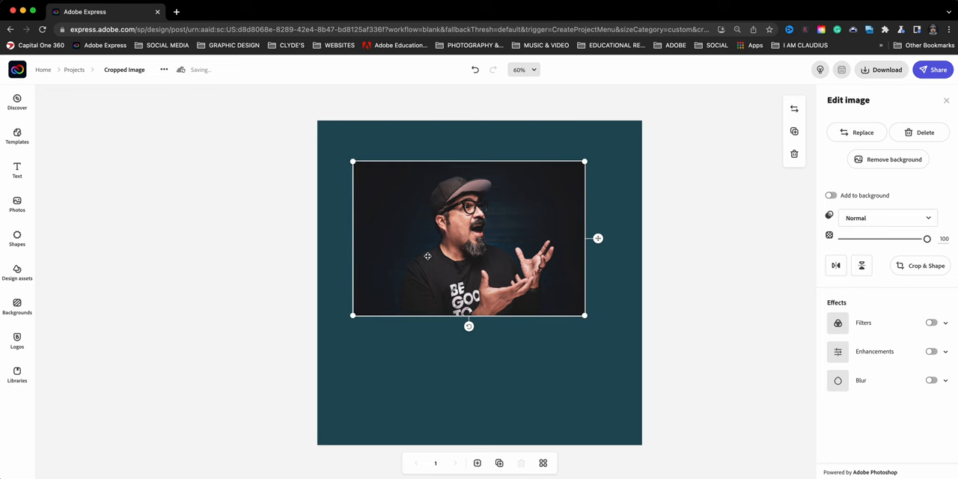
mouse_move(461, 257)
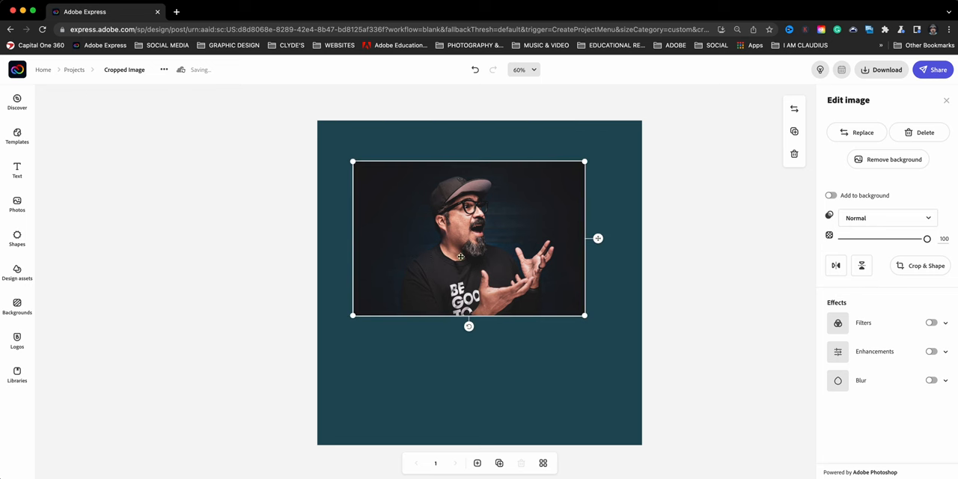
mouse_move(545, 226)
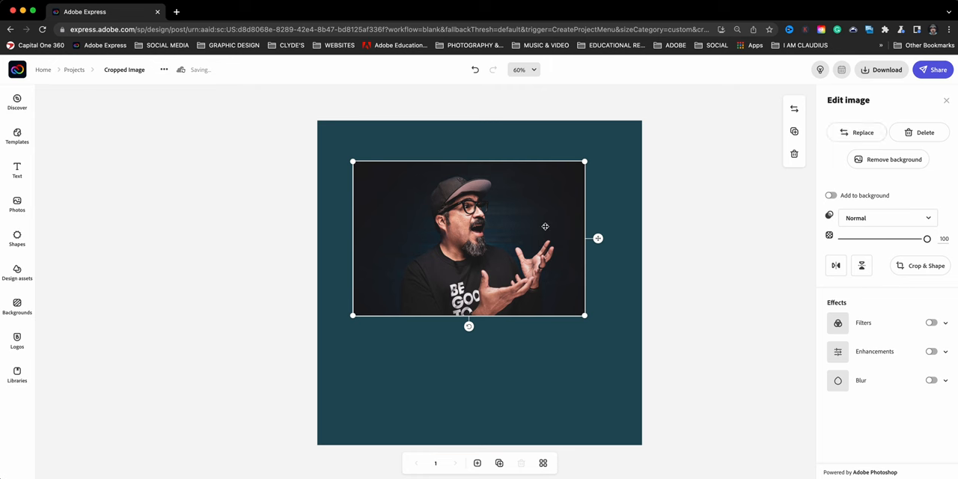
mouse_move(894, 160)
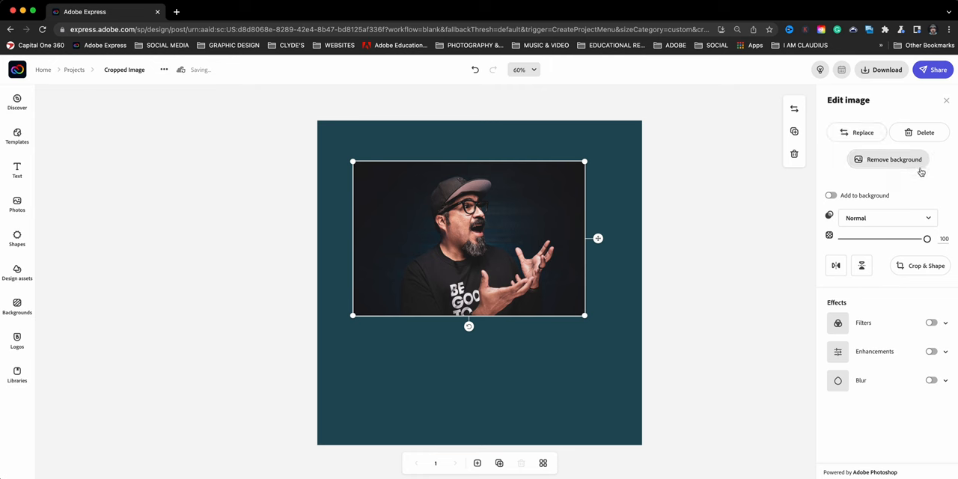
mouse_move(926, 266)
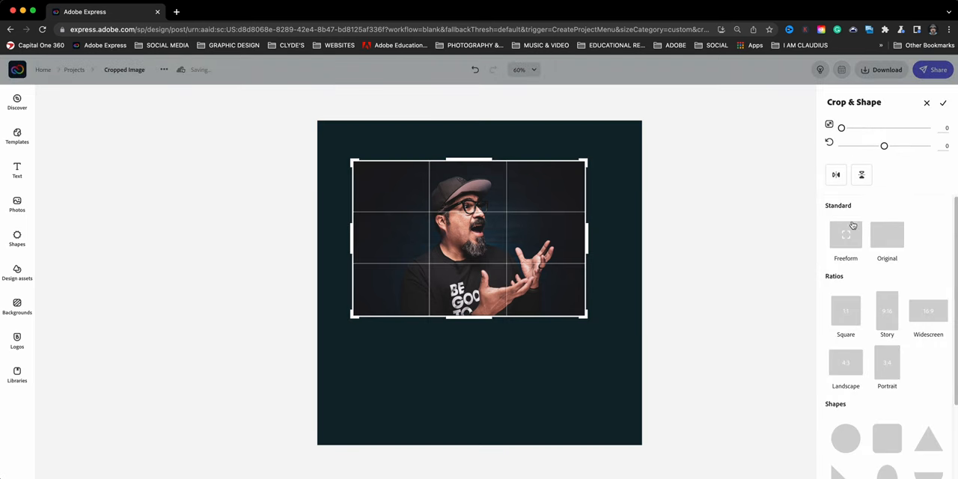
- Crop the photo with the Square 1:1 ratio and the circle shape
scroll(down, 3)
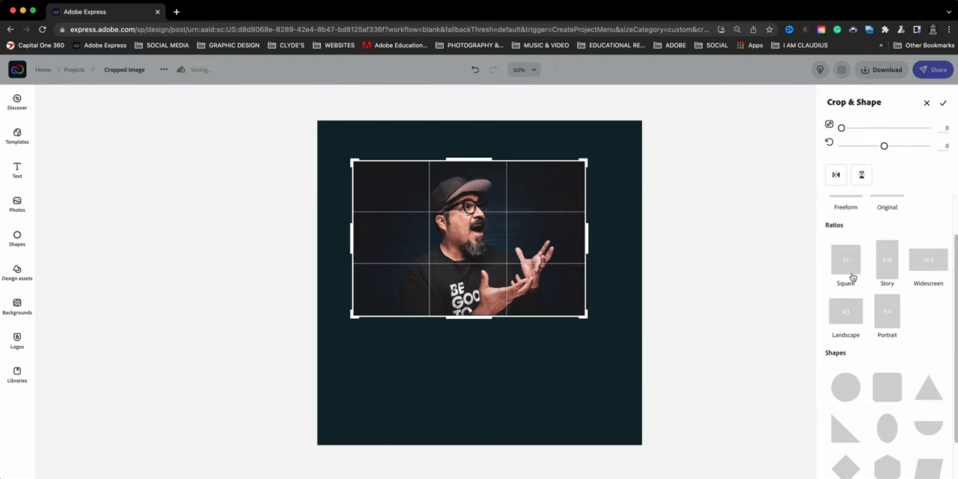
click(845, 262)
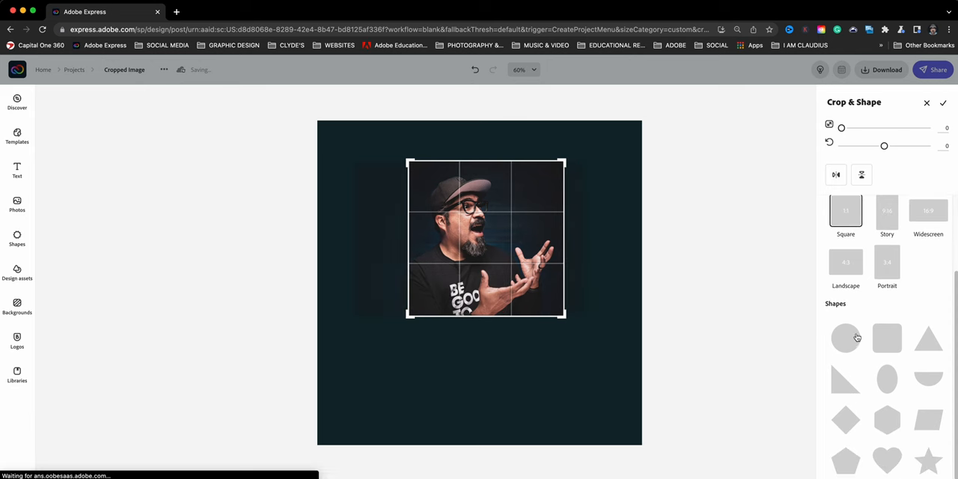
click(846, 337)
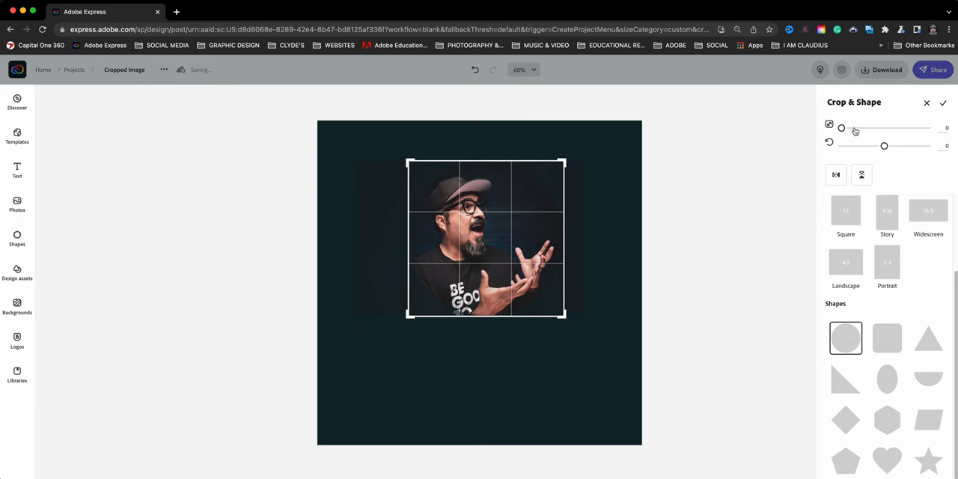
drag(855, 128, 848, 128)
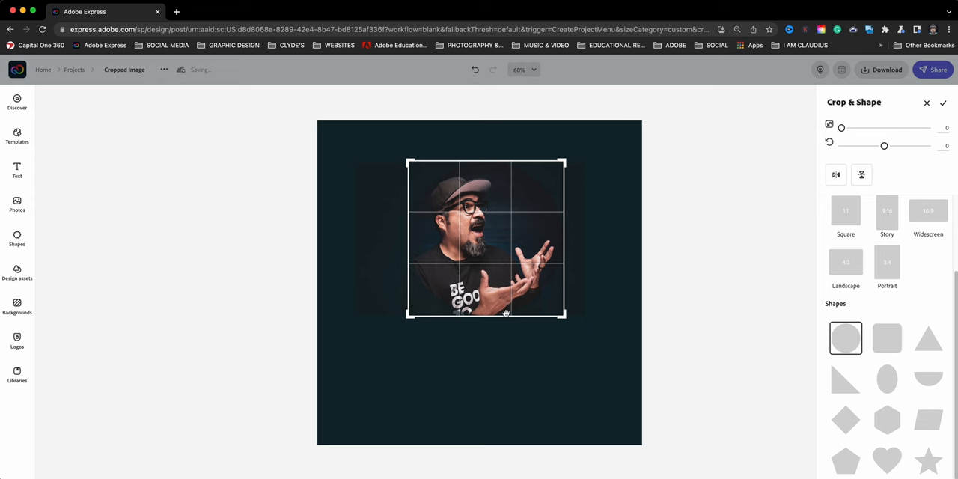
mouse_move(459, 322)
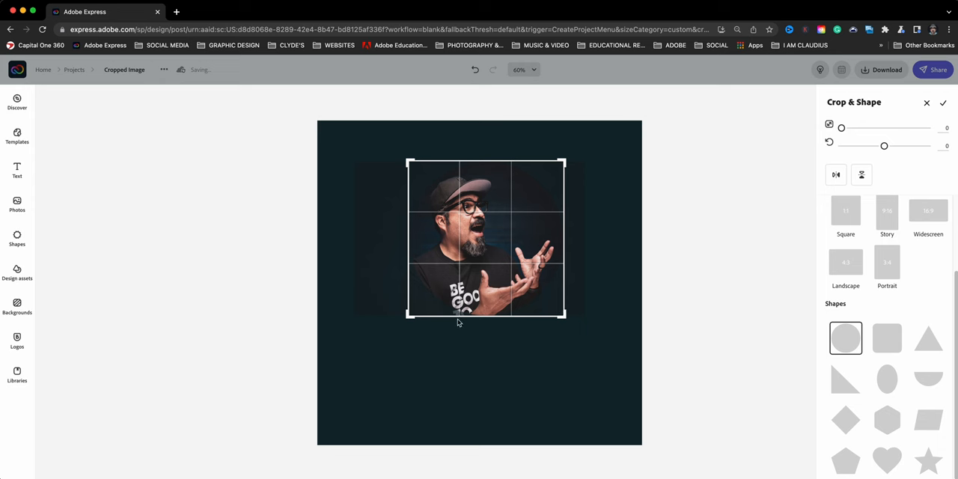
mouse_move(860, 138)
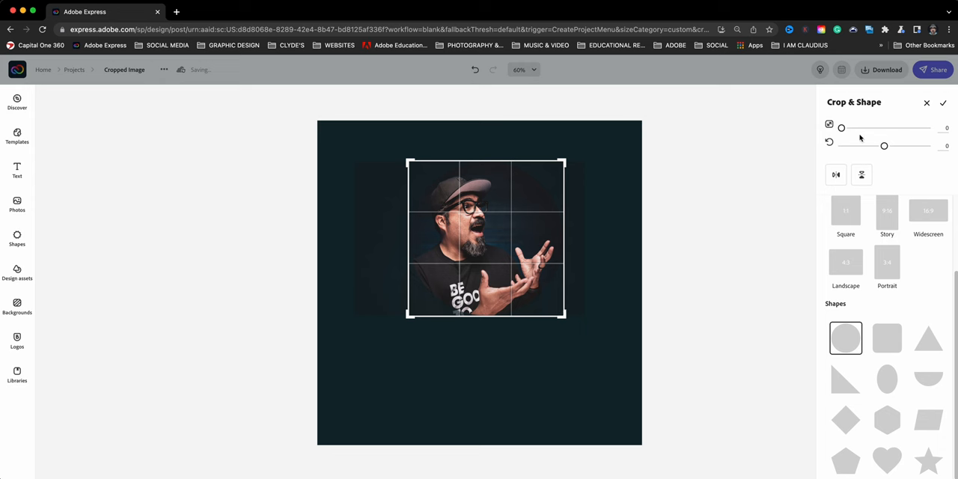
drag(841, 128, 850, 128)
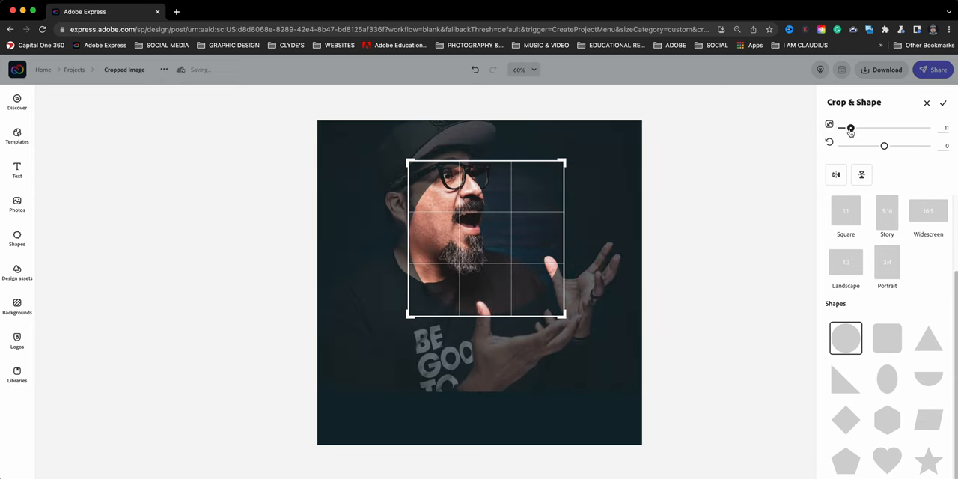
drag(849, 127, 861, 127)
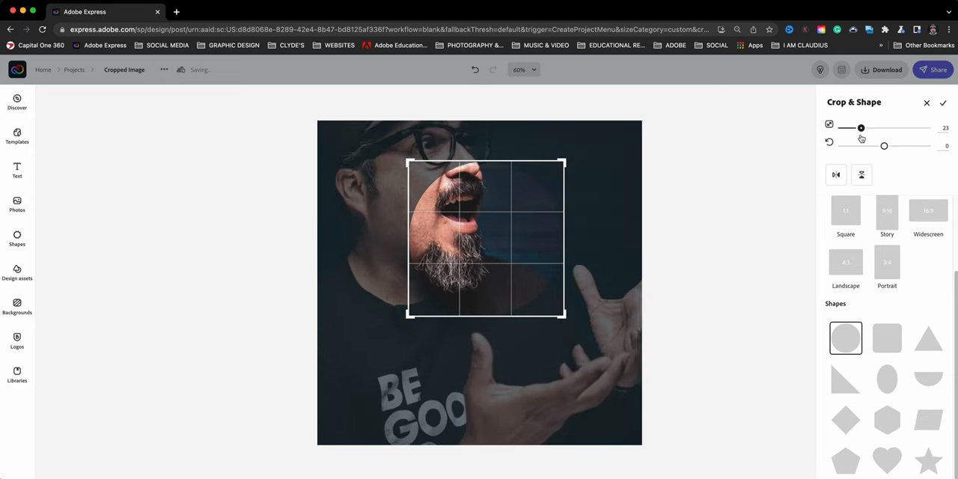
drag(861, 127, 855, 127)
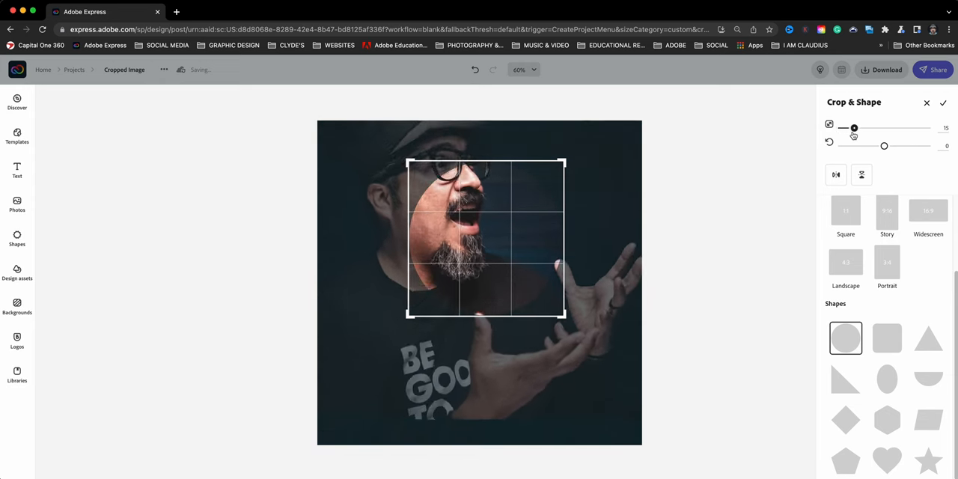
drag(854, 127, 843, 127)
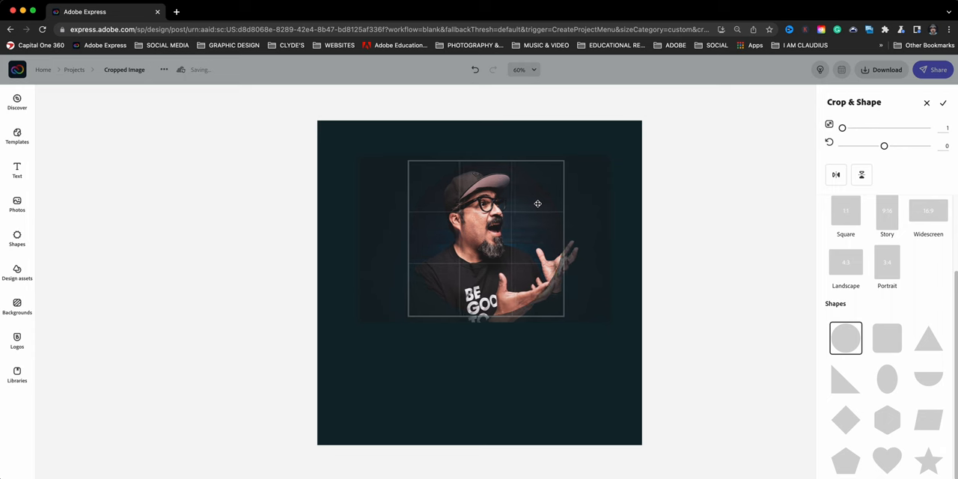
drag(537, 203, 522, 203)
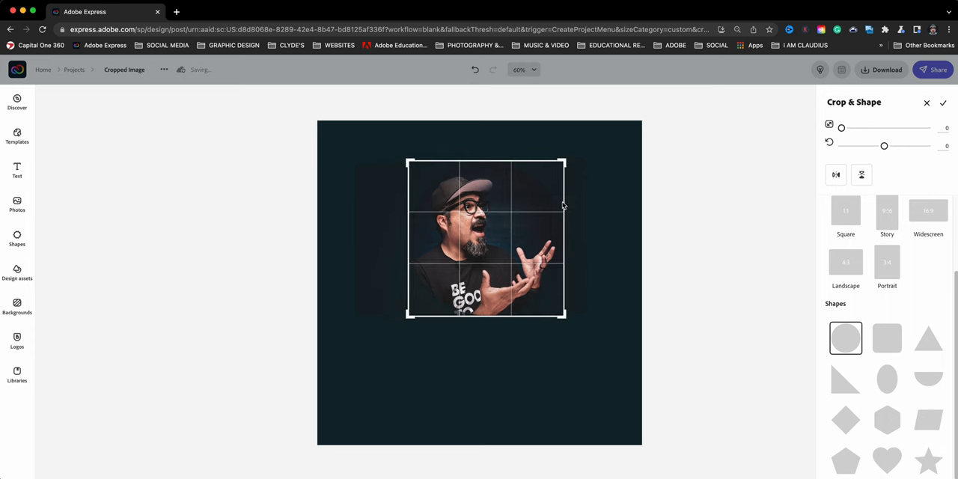
mouse_move(519, 229)
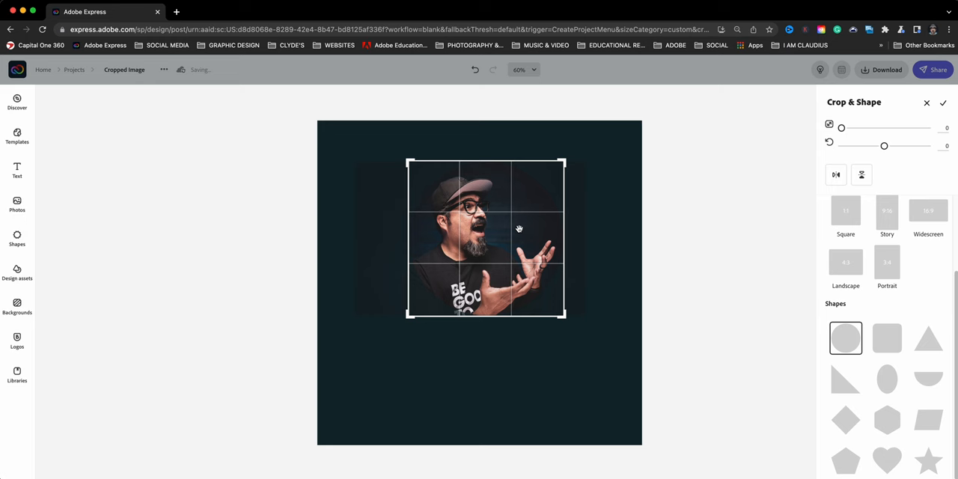
mouse_move(954, 119)
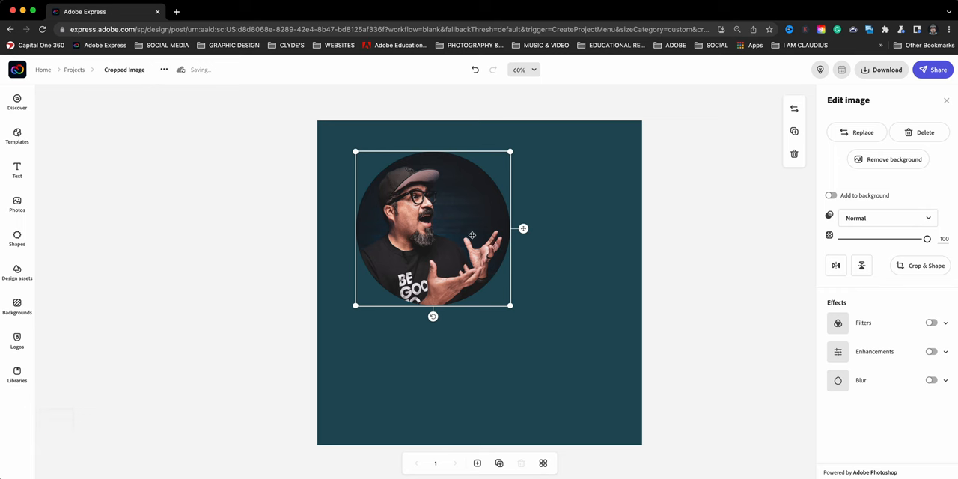
mouse_move(315, 289)
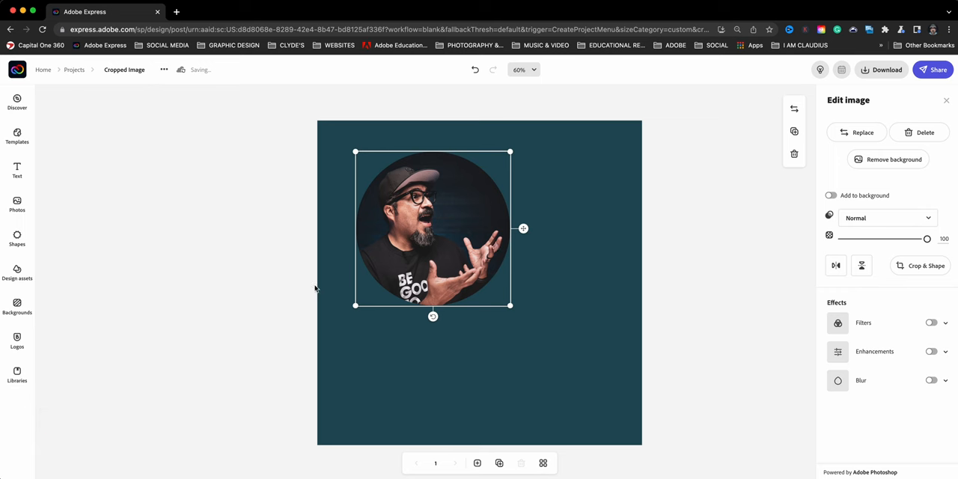
mouse_move(476, 168)
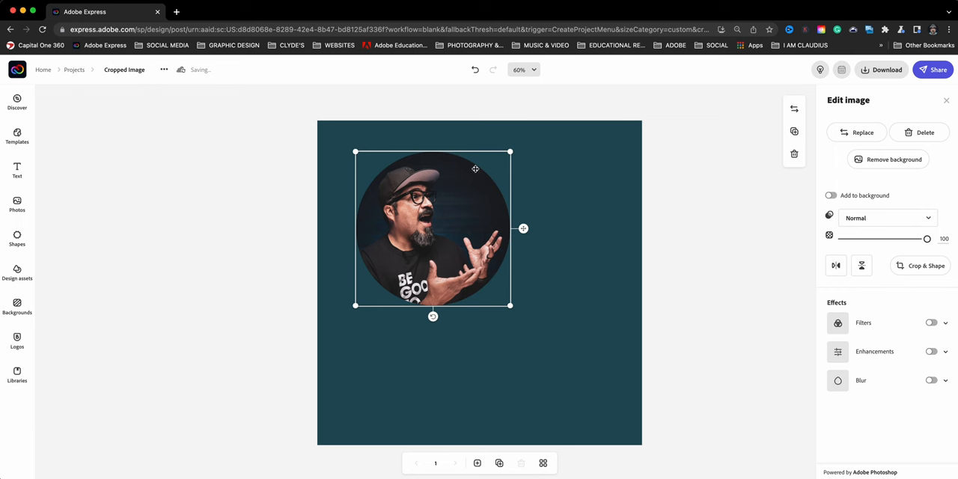
mouse_move(207, 247)
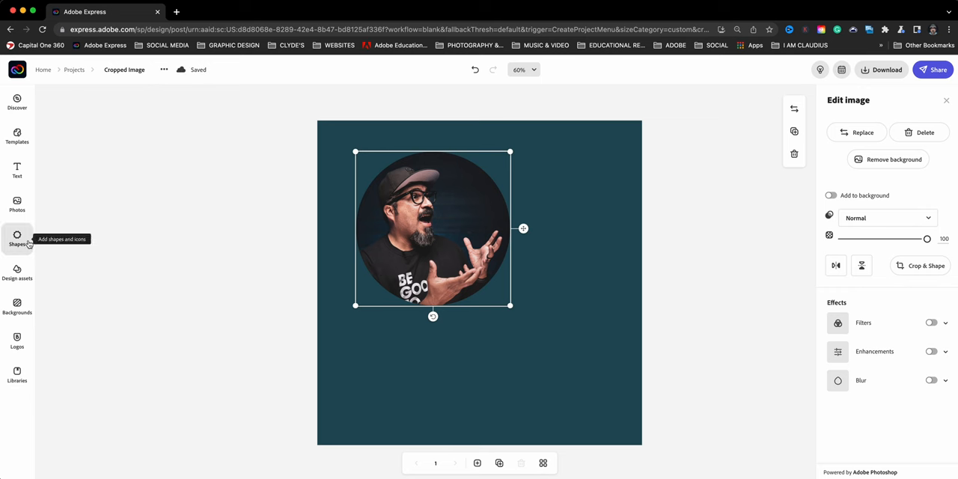
- Search the Shapes panel for 'circle' to find the orange circle
click(16, 238)
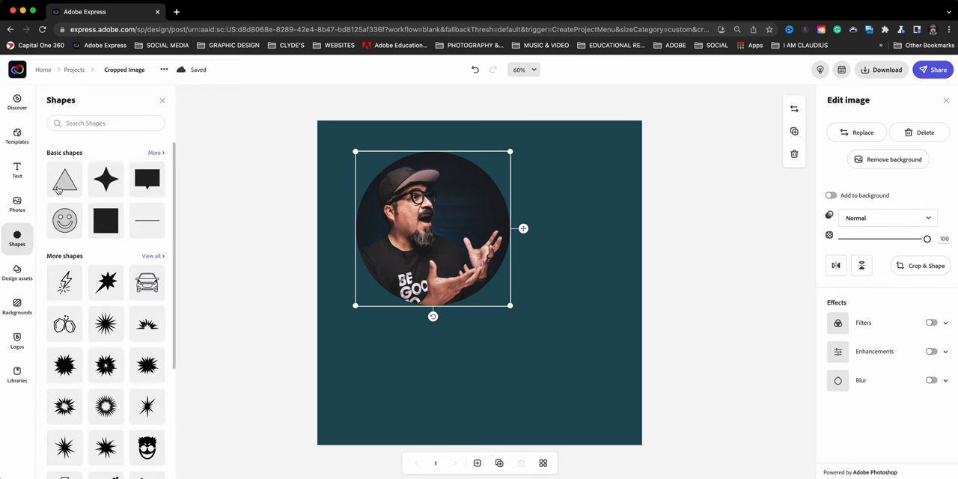
click(105, 123)
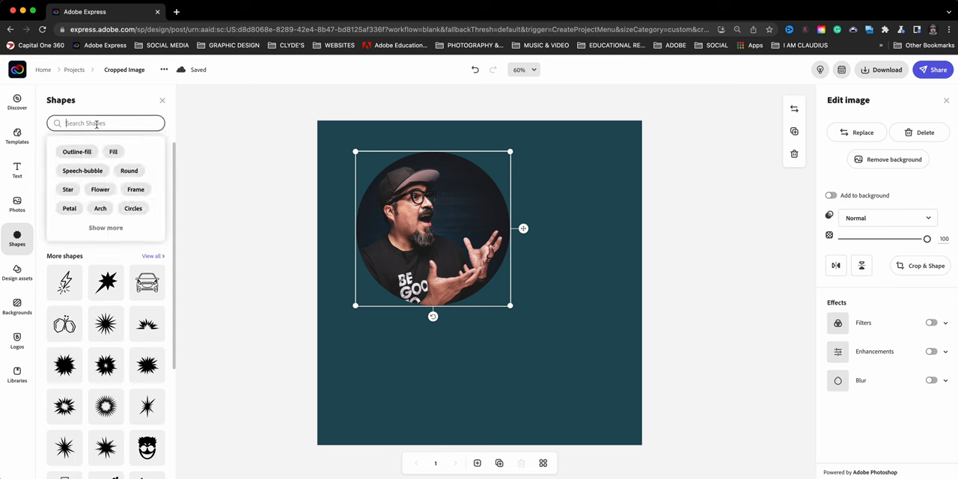
text(circle)
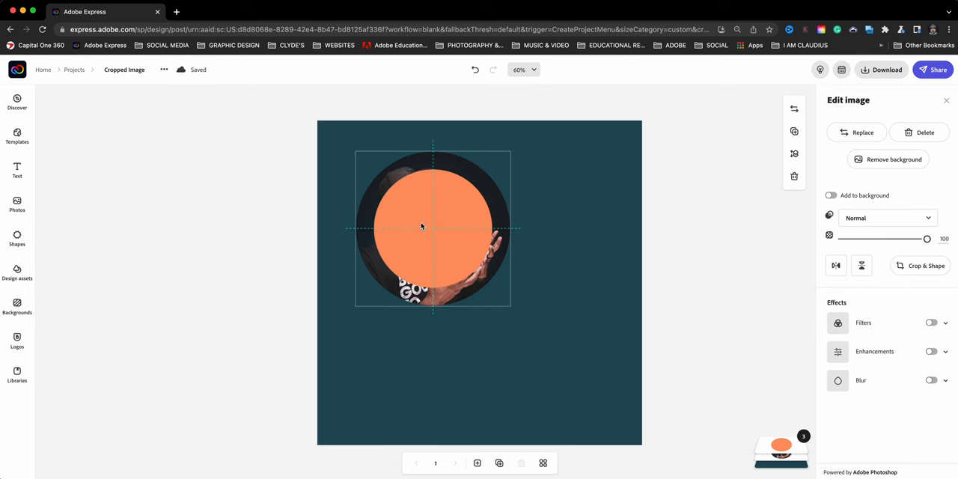
- Drop the orange circle on the photo and resize it to cover the photo
click(428, 229)
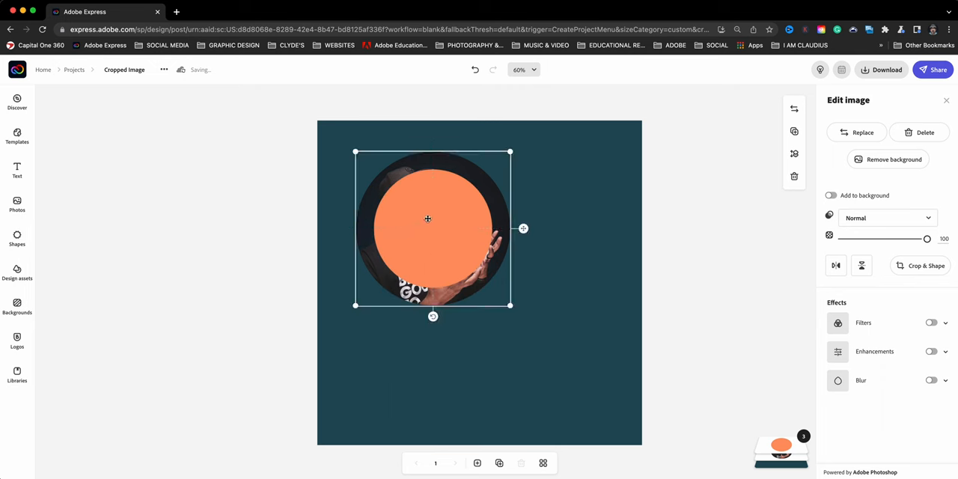
click(433, 230)
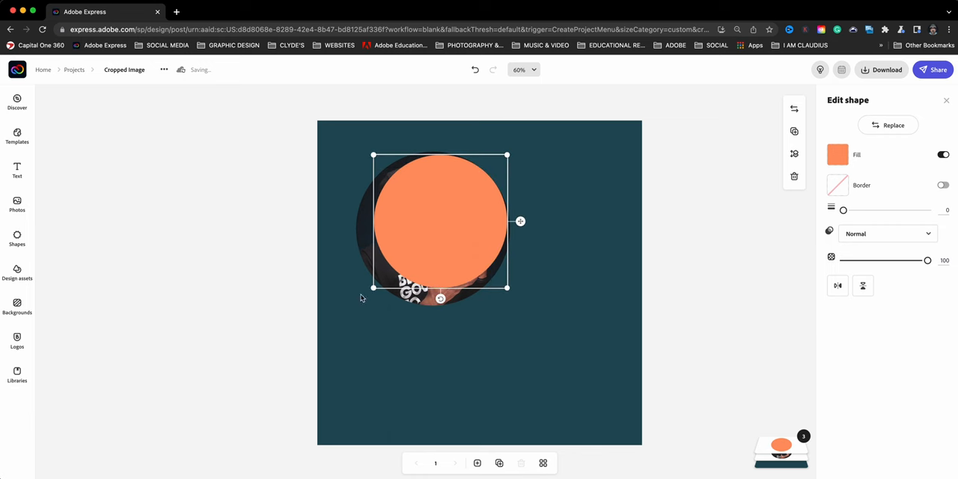
drag(440, 220, 432, 230)
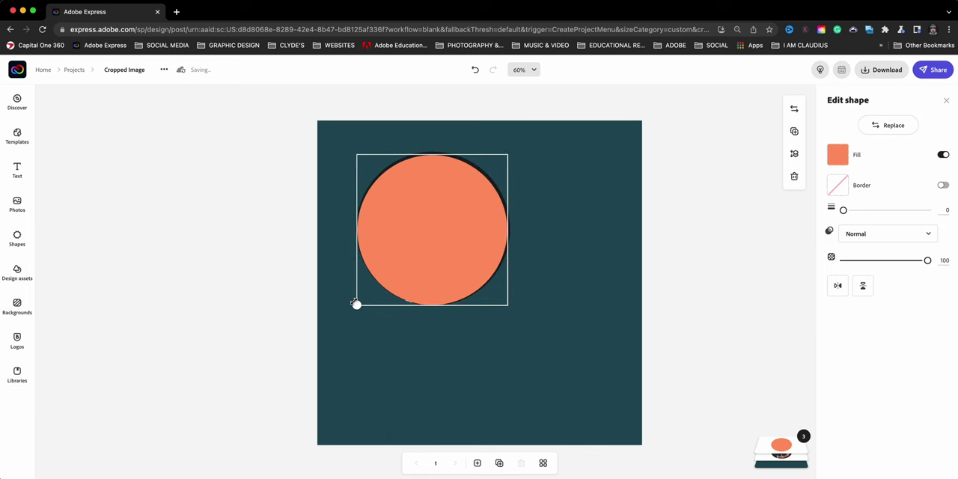
click(431, 230)
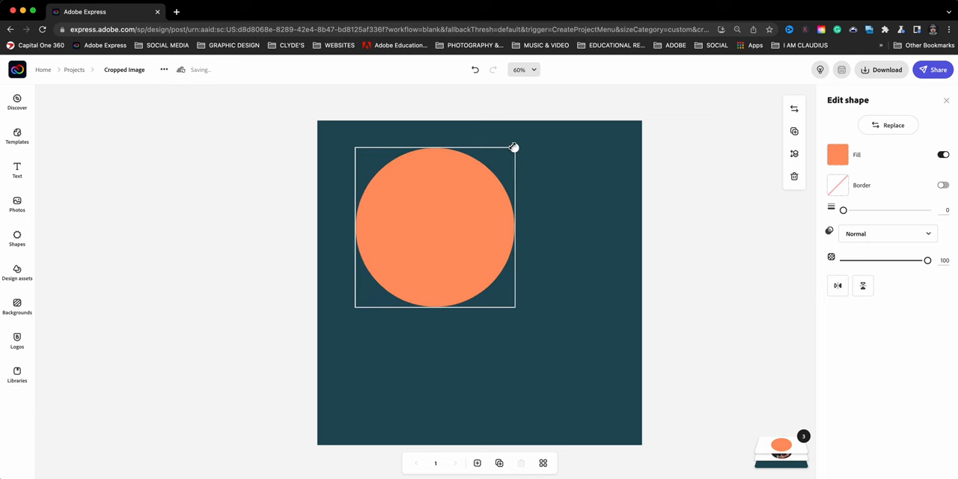
click(436, 227)
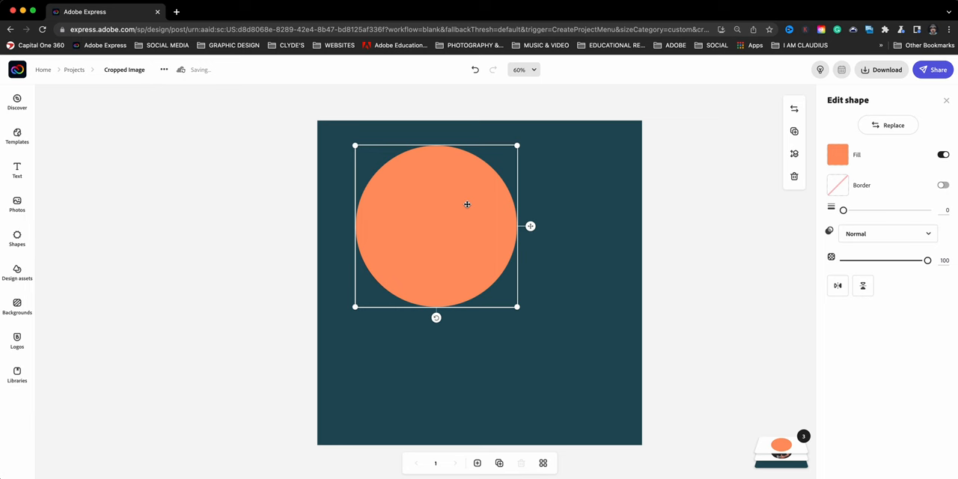
drag(467, 204, 474, 192)
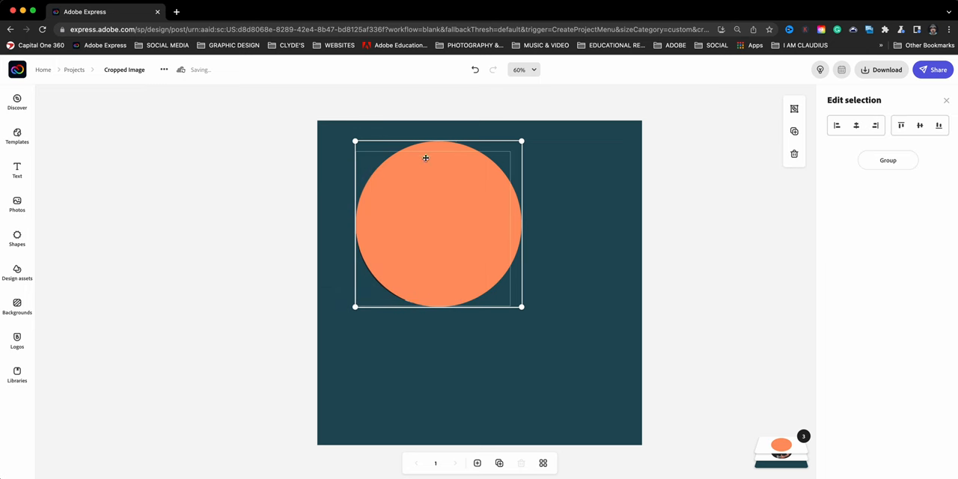
mouse_move(508, 153)
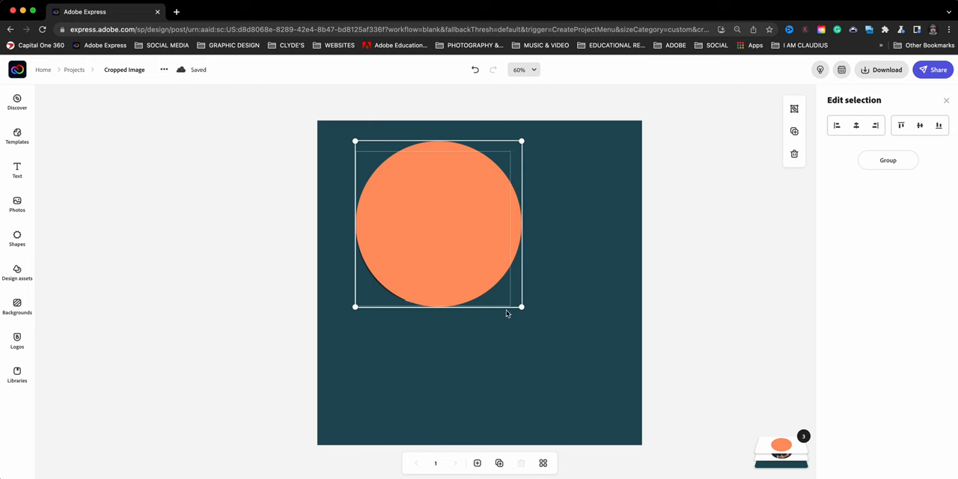
mouse_move(502, 303)
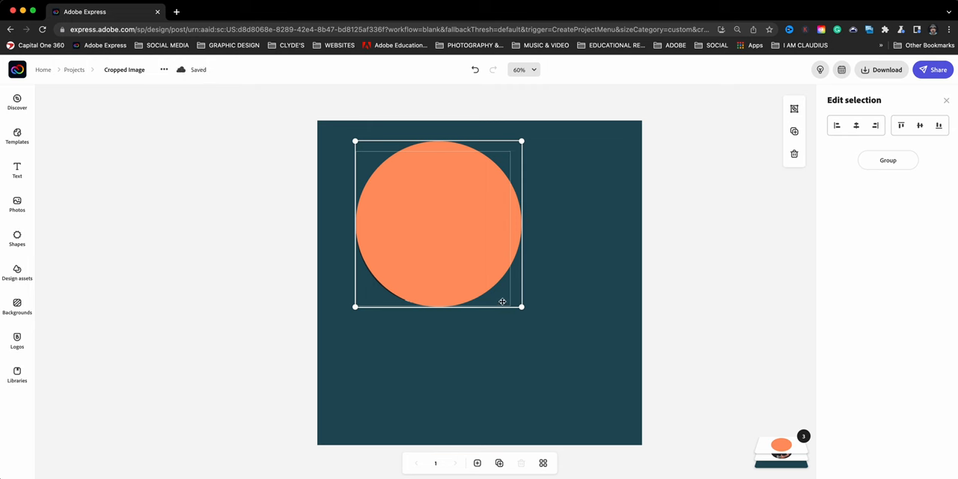
mouse_move(847, 141)
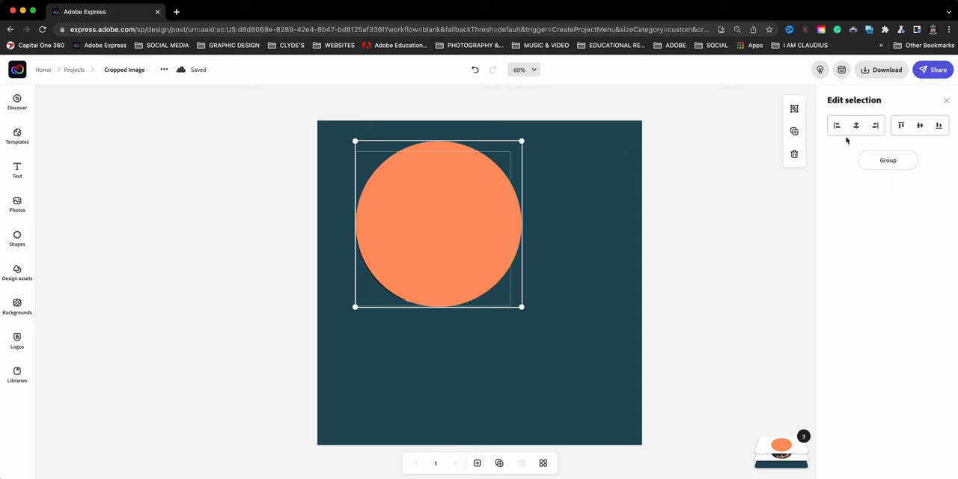
- Align the selected orange circle and photo to centre
click(856, 125)
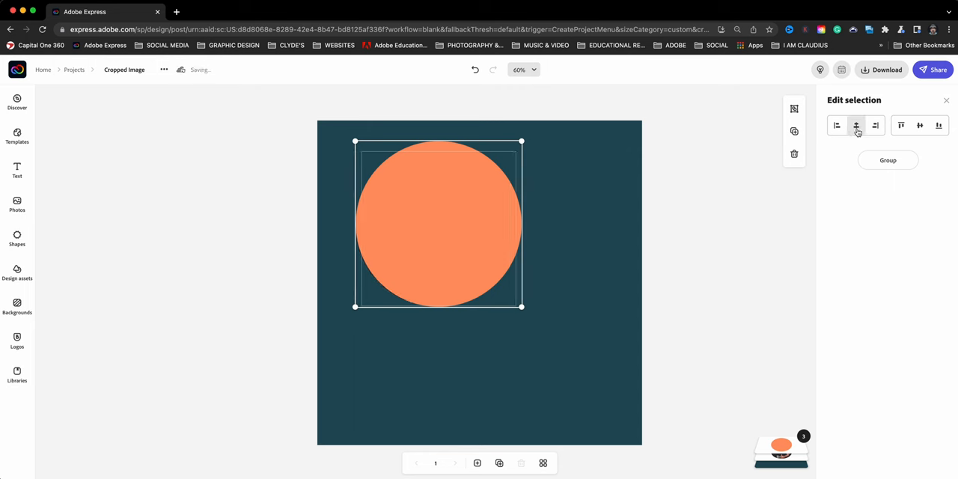
mouse_move(920, 125)
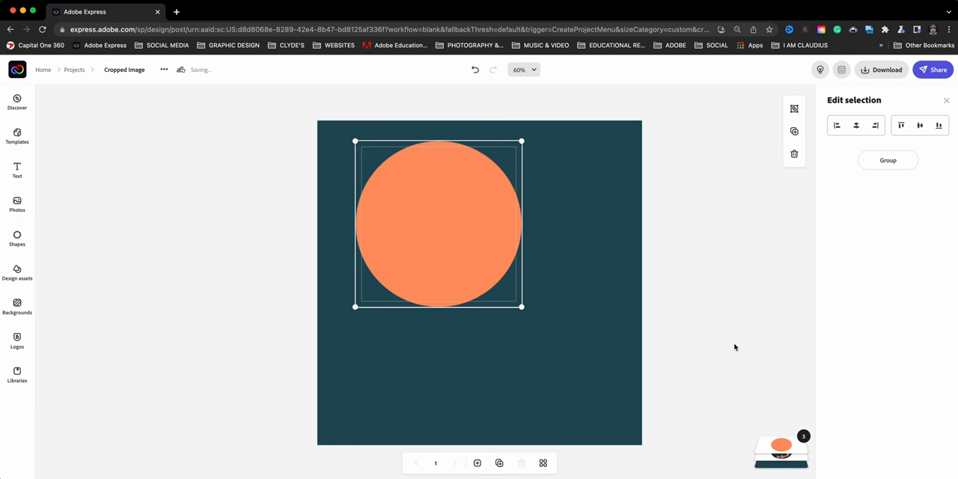
mouse_move(771, 448)
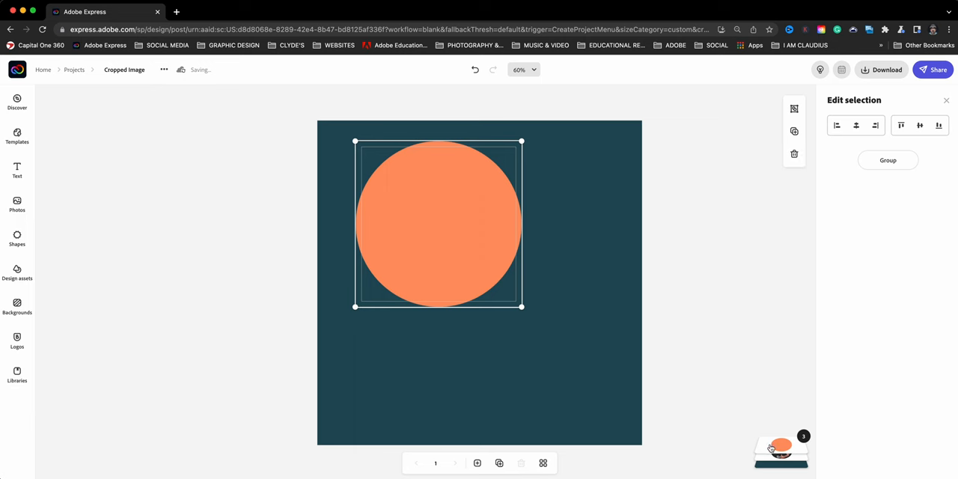
- Move the photo layer above the circle and change the circle's fill to white
click(781, 447)
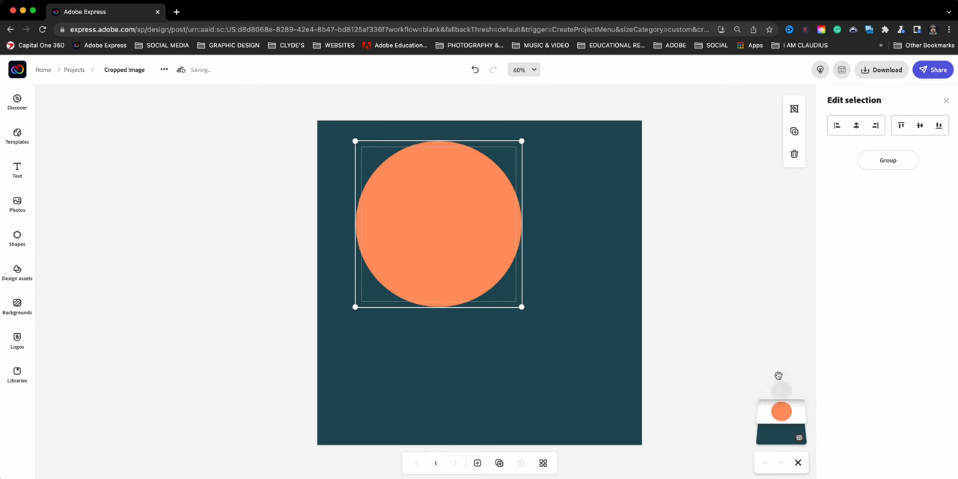
click(781, 391)
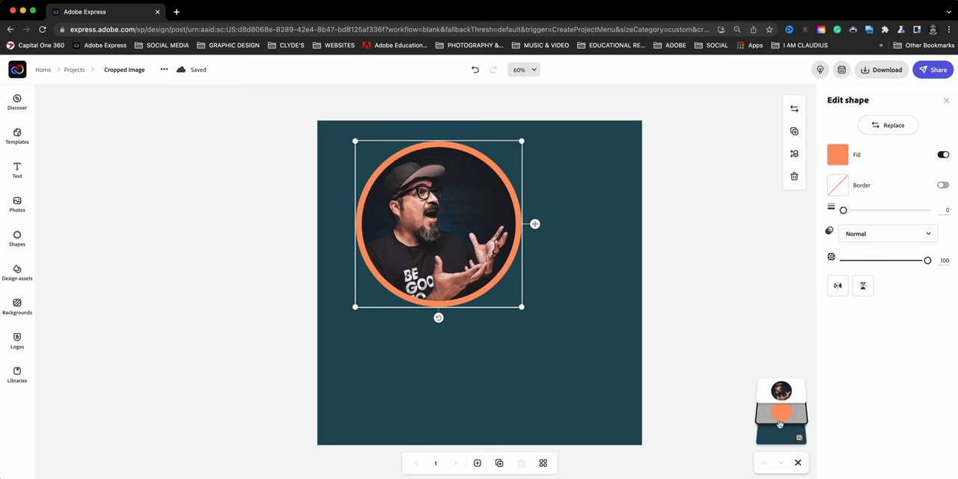
click(838, 155)
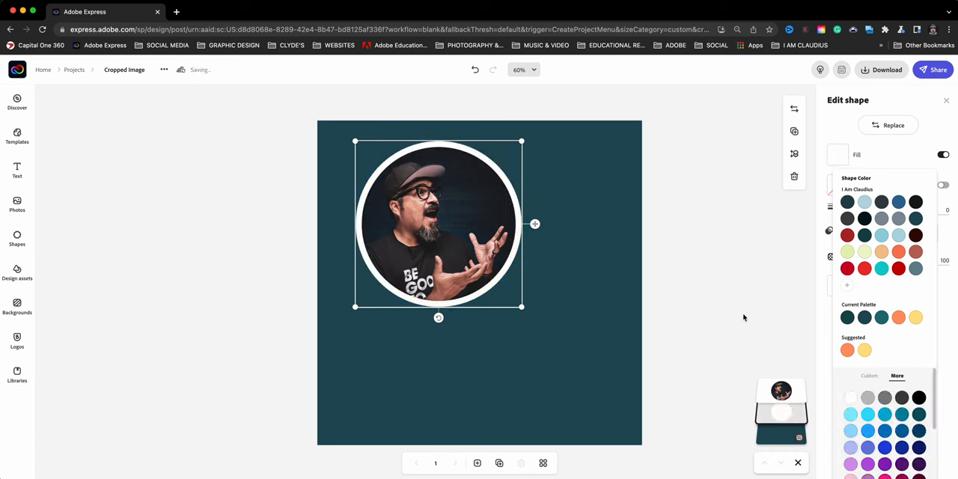
mouse_move(642, 122)
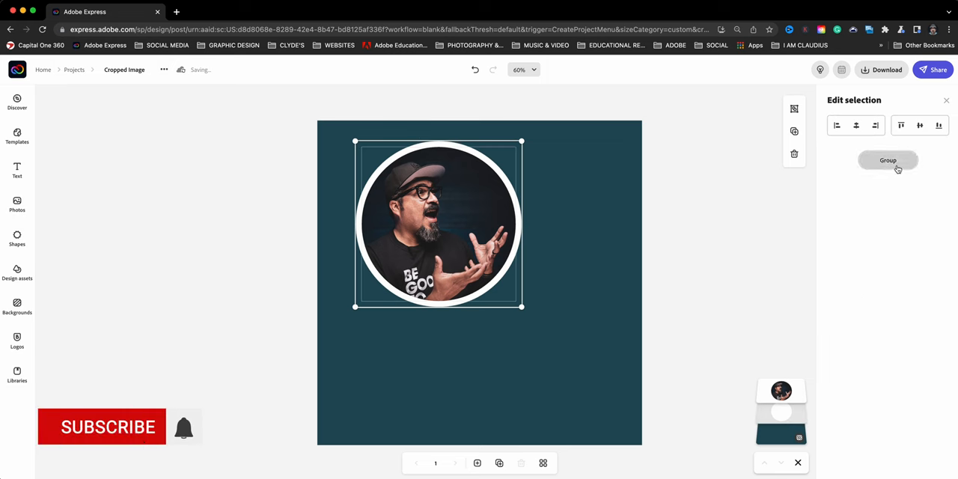
- Group the round photo with the white circle behind it
click(887, 160)
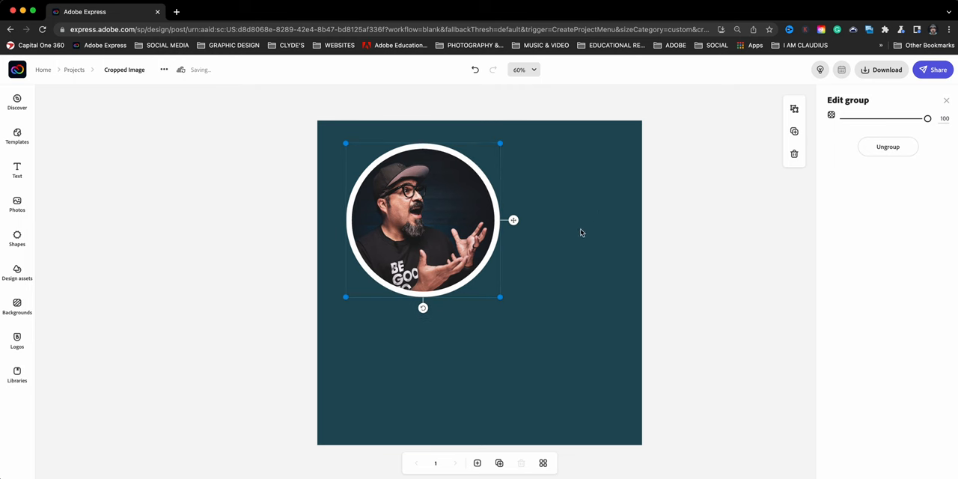
mouse_move(560, 324)
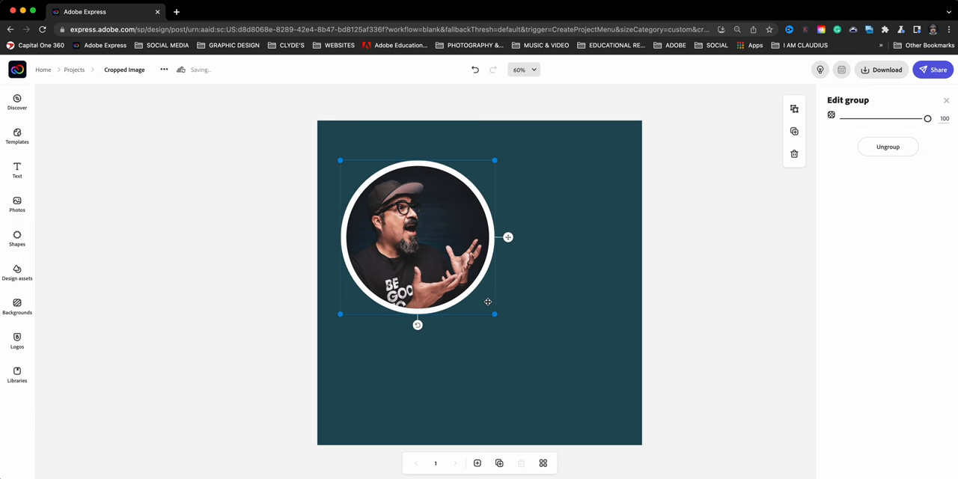
mouse_move(497, 289)
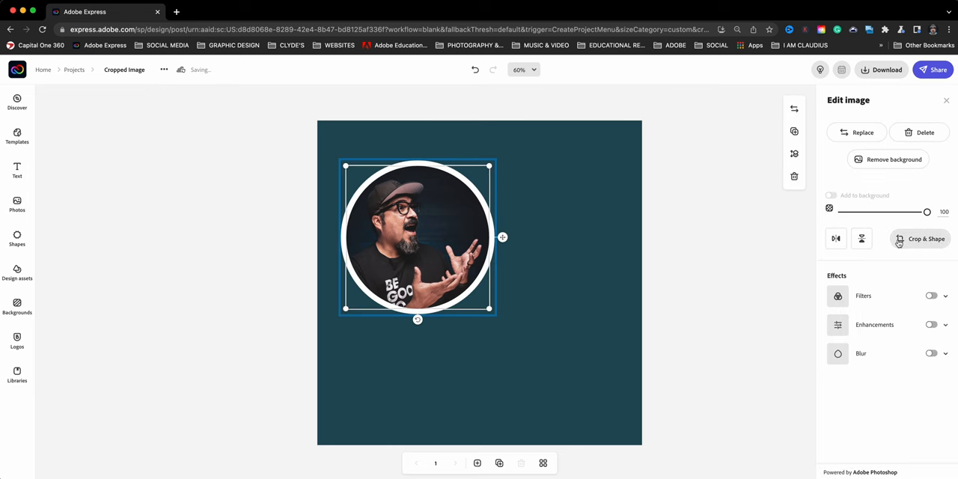
- Switch the photo's Crop & Shape to the rounded square shape
click(926, 239)
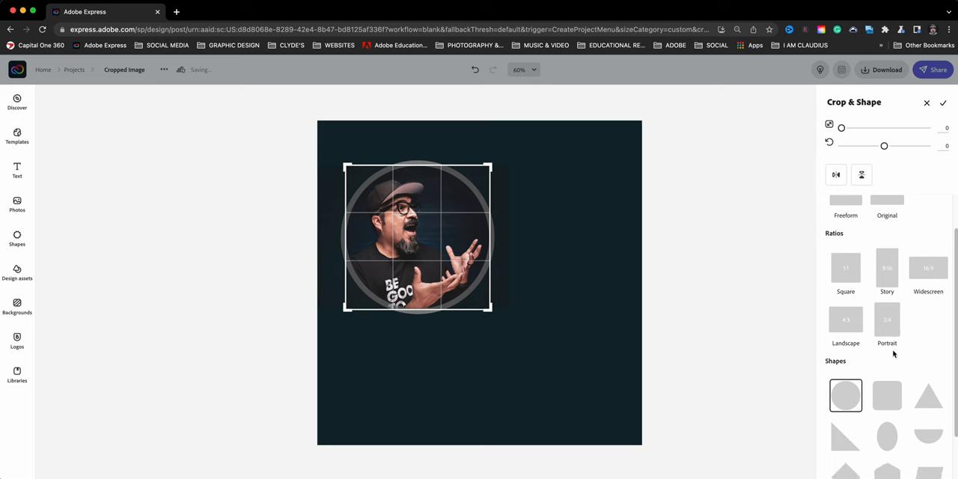
scroll(down, 3)
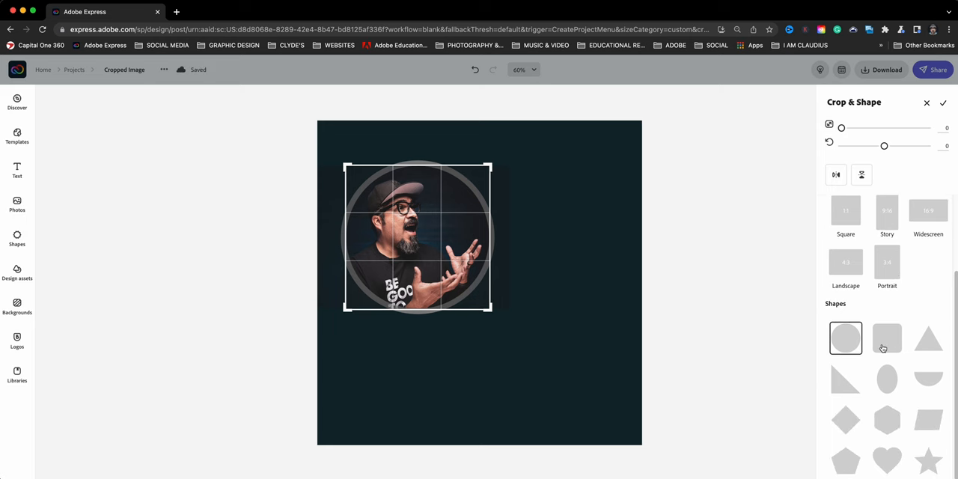
click(943, 103)
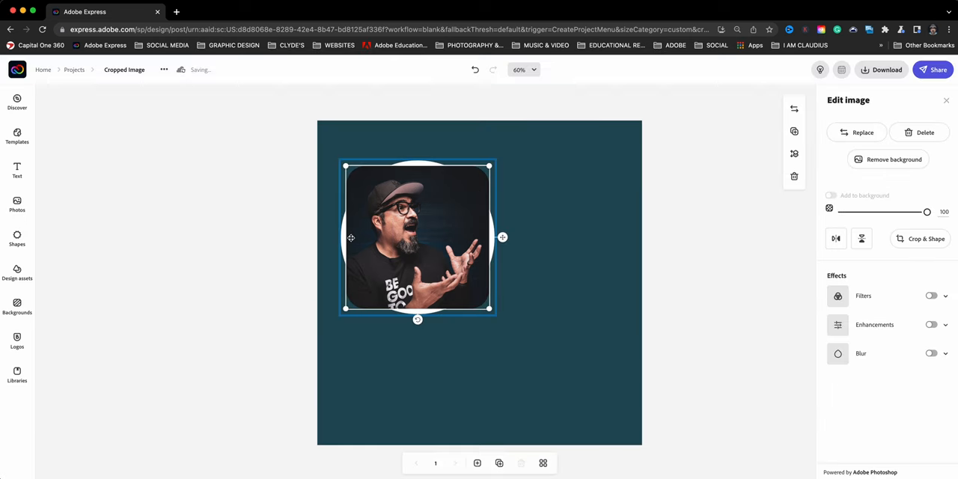
mouse_move(412, 220)
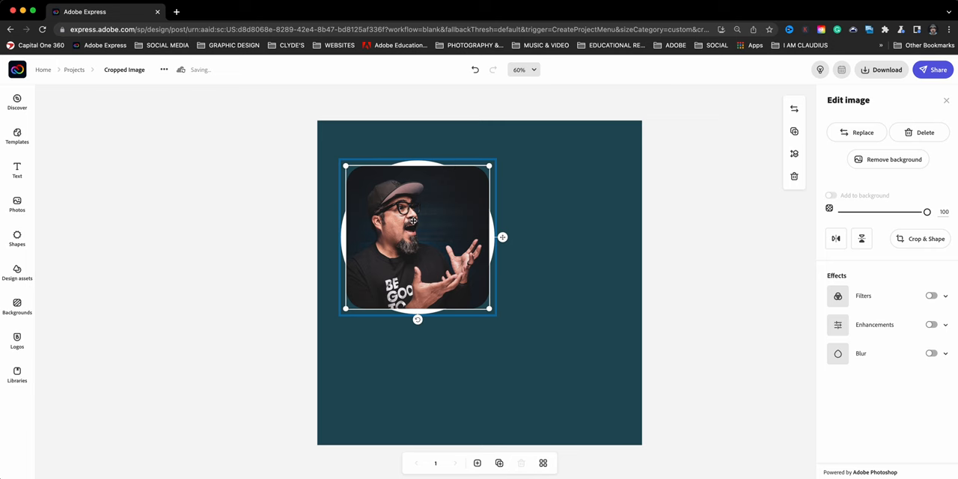